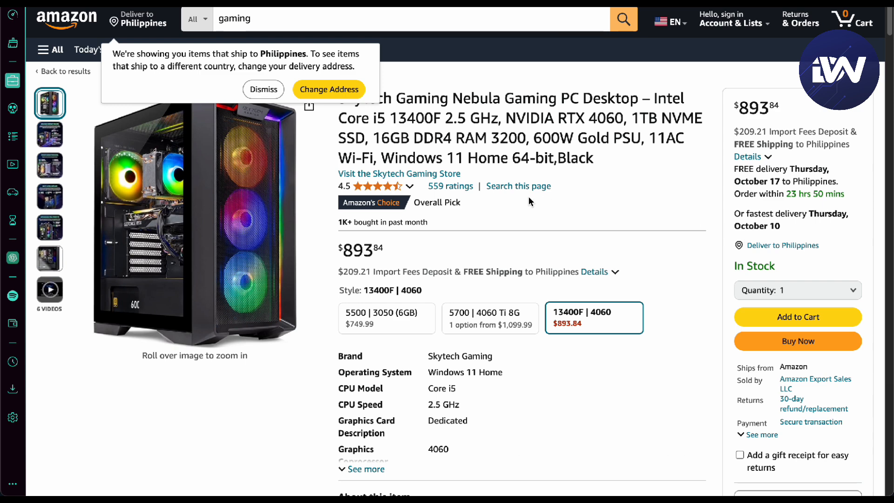
pyautogui.moveTo(342, 164)
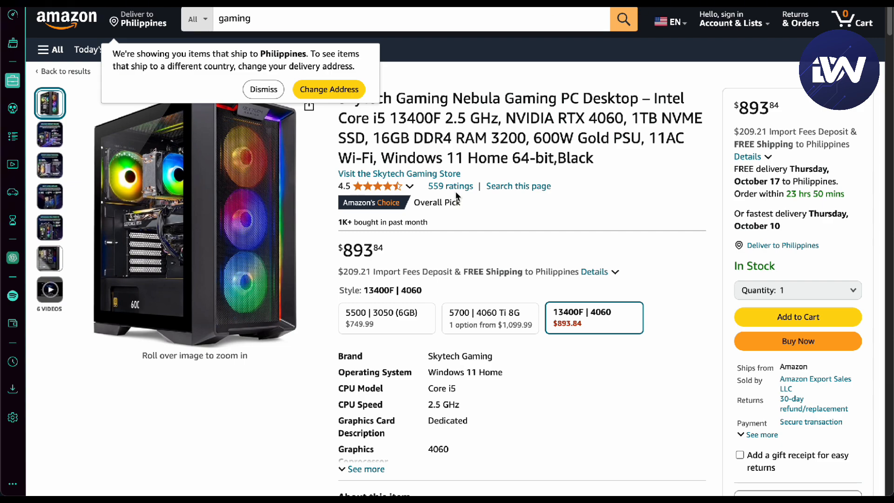
pyautogui.moveTo(456, 192)
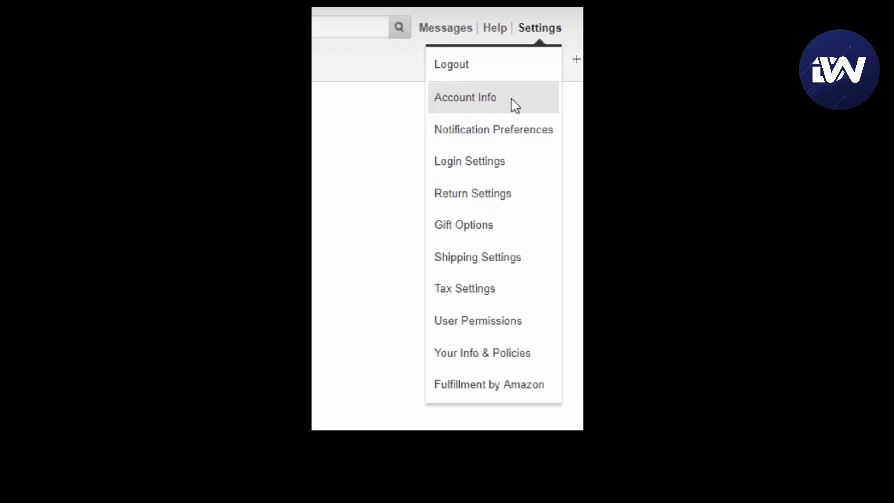
# Navigate from Account Info to the seller profile showing display name and storefront link
pyautogui.click(465, 97)
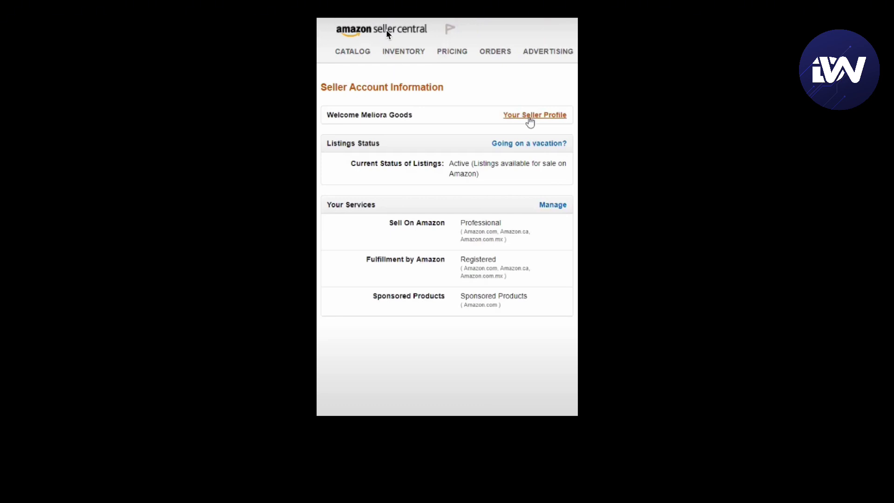
pyautogui.moveTo(546, 126)
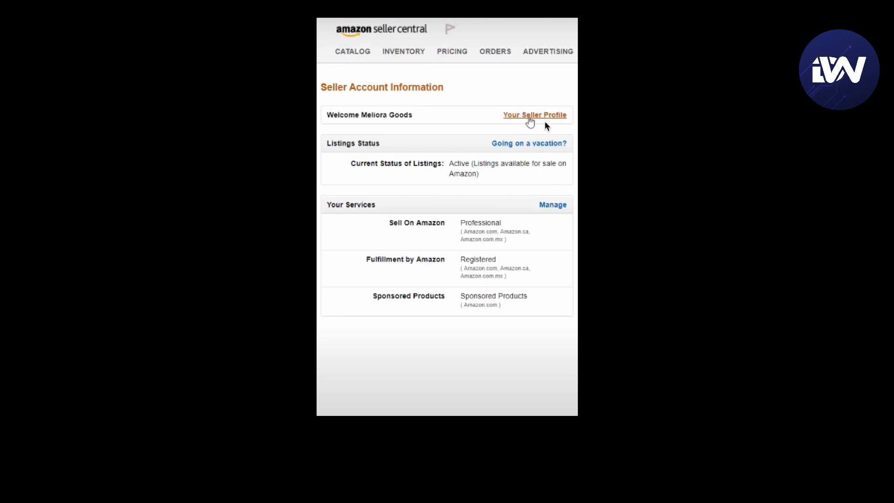
pyautogui.click(535, 115)
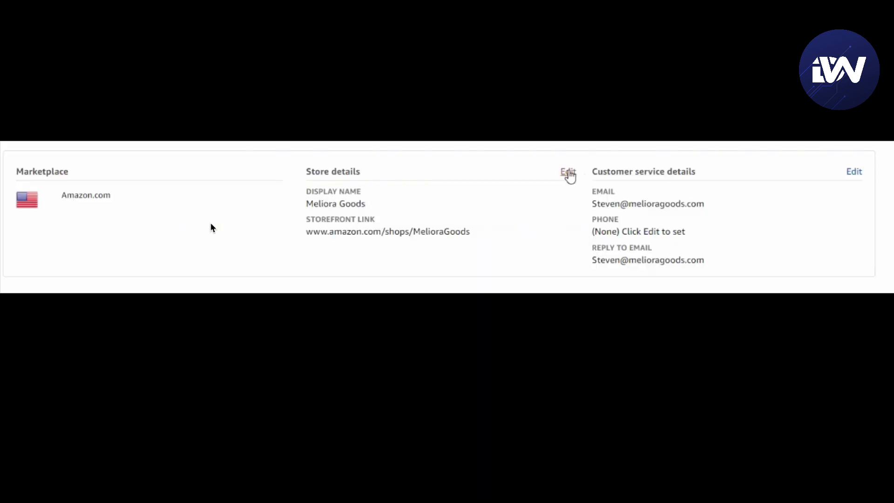
# Begin editing the Store details section of the seller profile
pyautogui.click(566, 172)
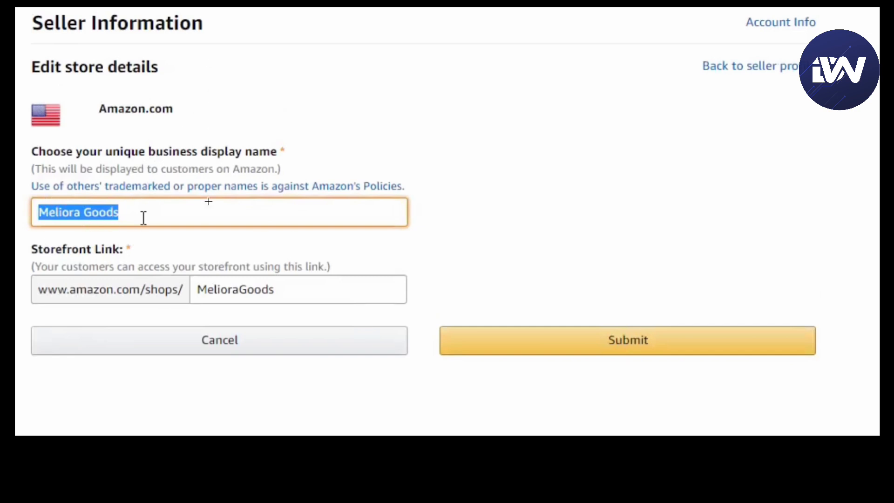
# Replace the display name 'Meliora Goods' with 'Any storename I want'
pyautogui.write('Any storename I want')
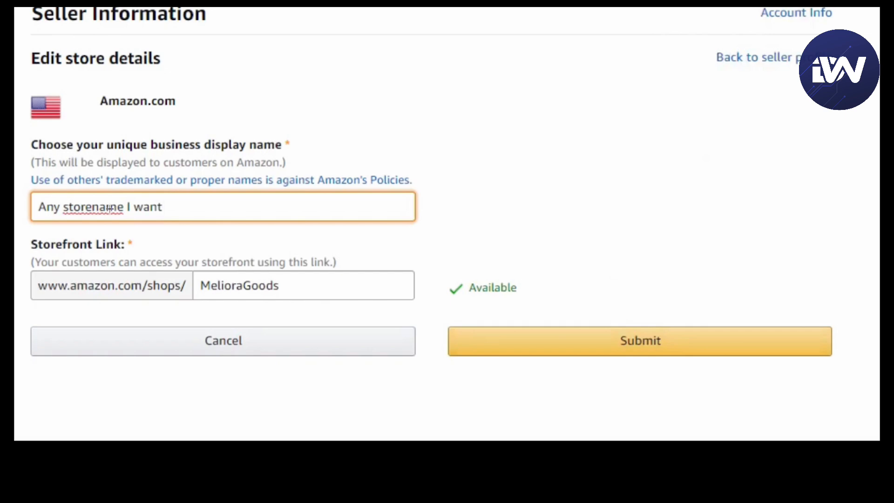
pyautogui.moveTo(524, 270)
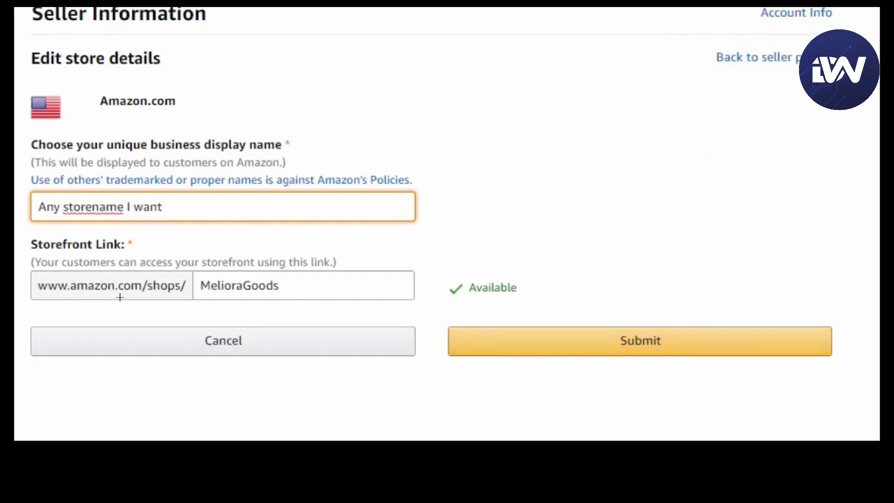
pyautogui.moveTo(429, 327)
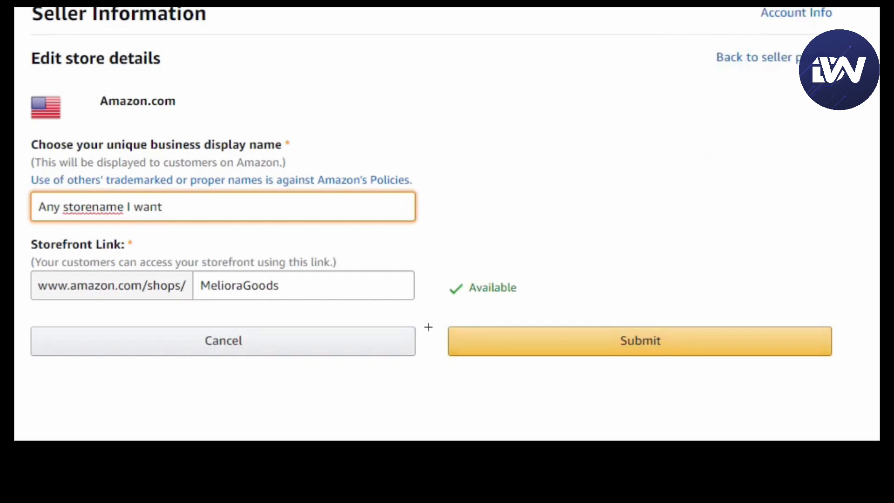